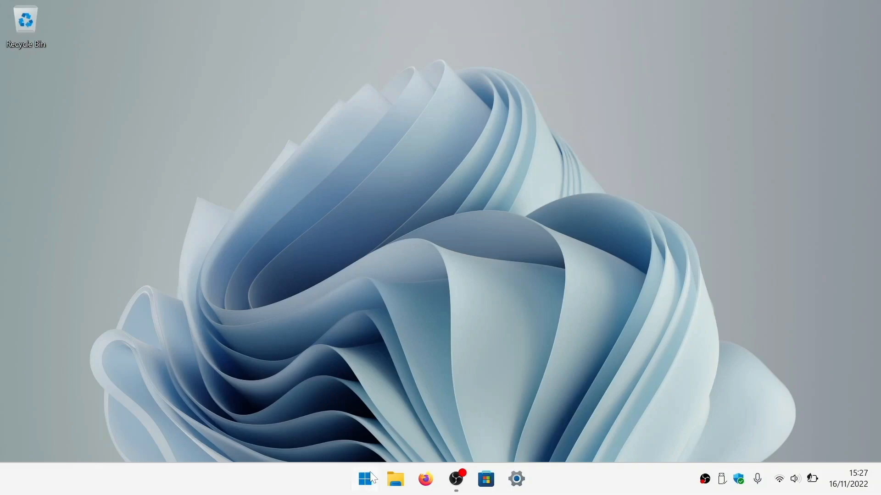
- Show the Start menu's pinned apps list and dismiss it again
{"action": "left_click", "coordinate": [365, 478]}
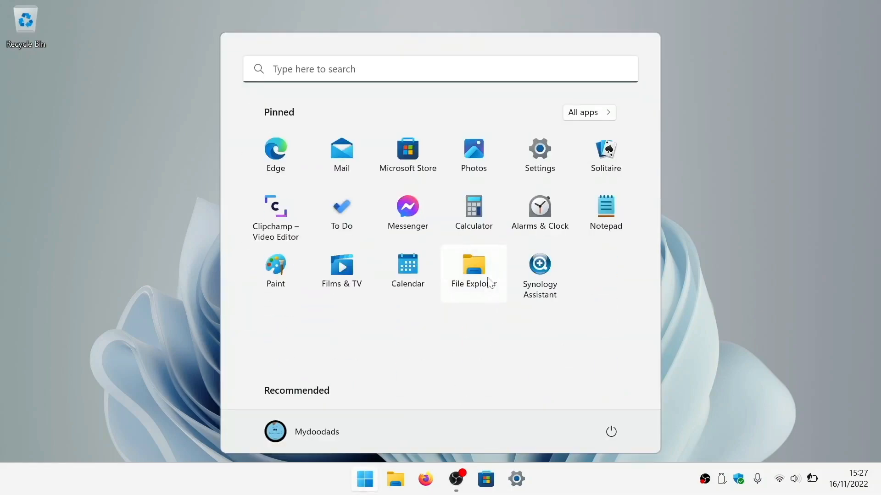
{"action": "left_click", "coordinate": [538, 155]}
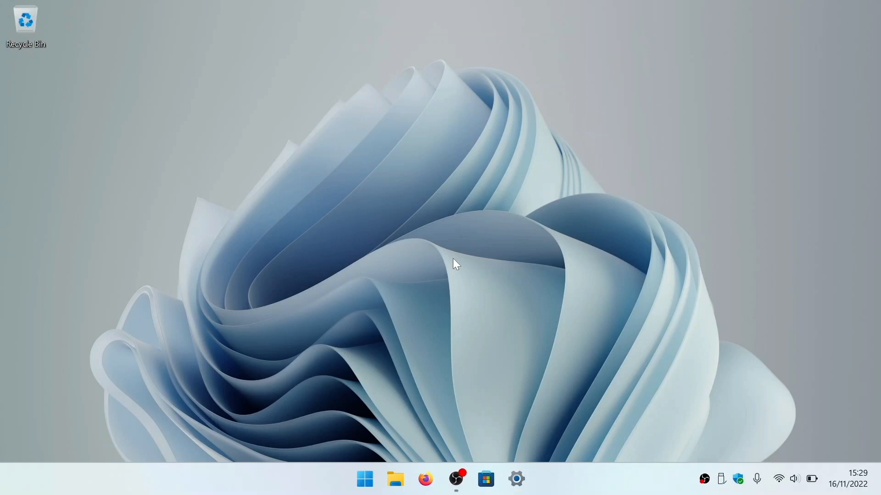
{"action": "mouse_move", "coordinate": [817, 458]}
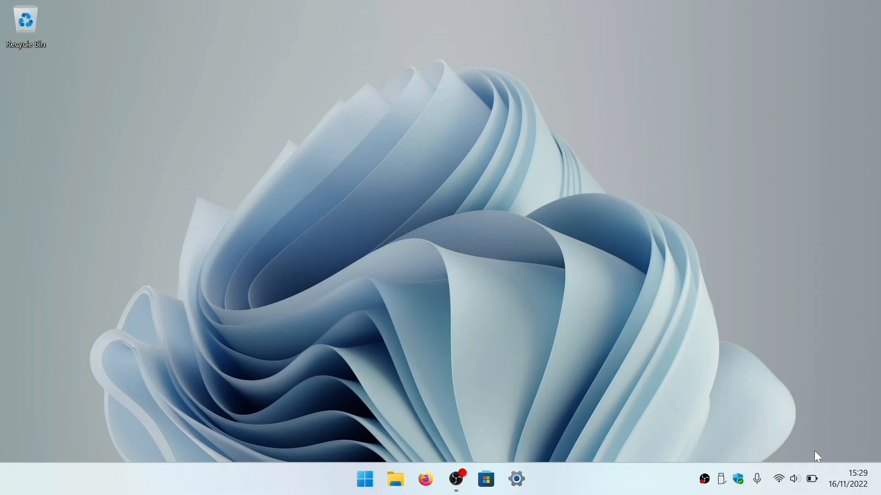
- Turn Battery saver on from the taskbar's Quick Settings panel
{"action": "left_click", "coordinate": [786, 479]}
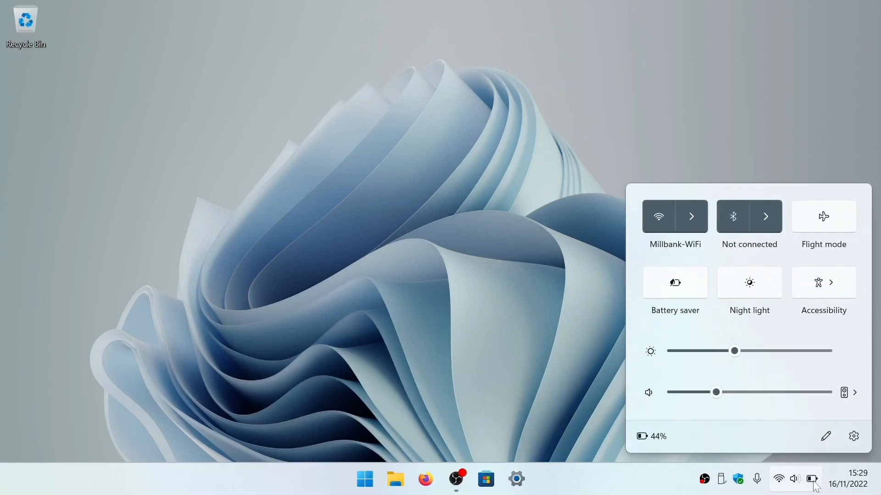
{"action": "mouse_move", "coordinate": [675, 282]}
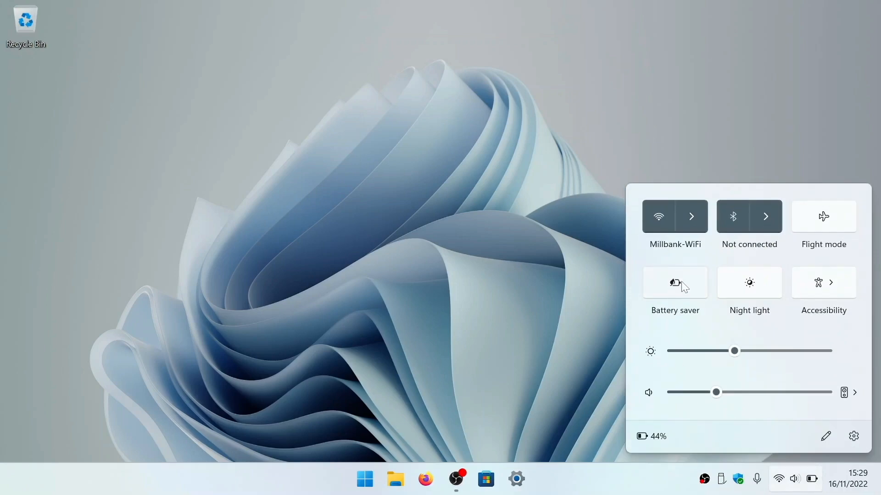
{"action": "left_click", "coordinate": [674, 282]}
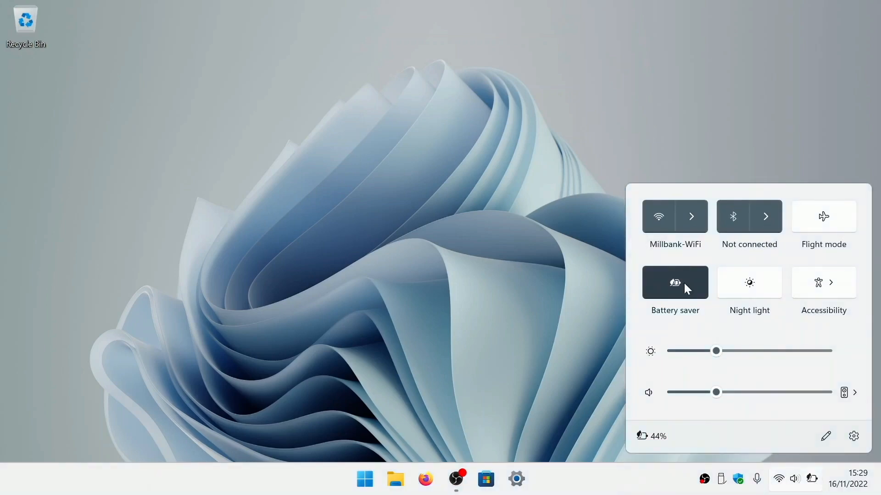
{"action": "mouse_move", "coordinate": [454, 230]}
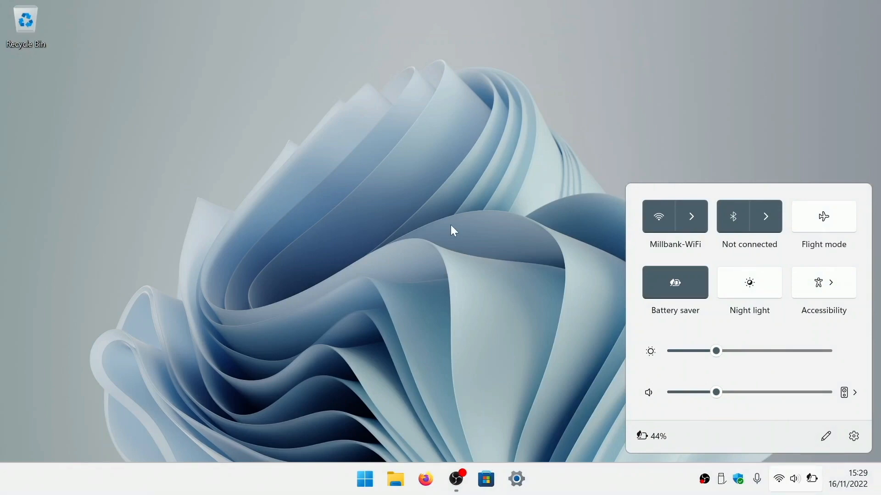